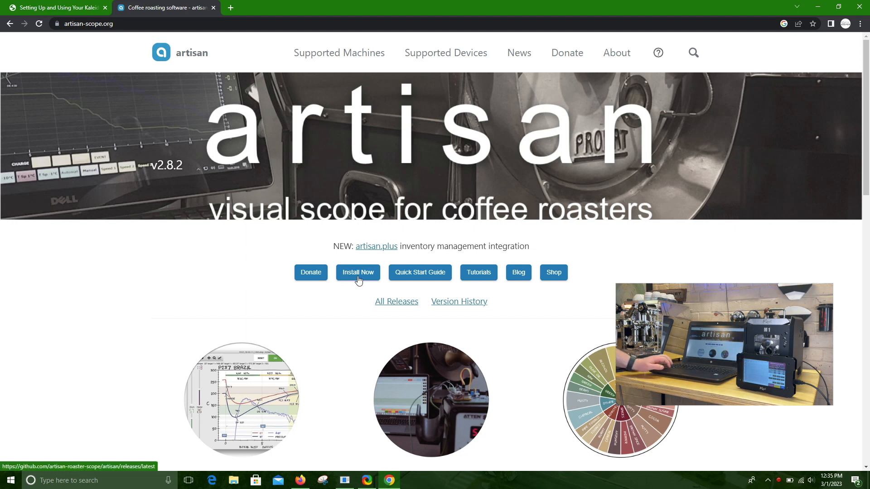
- Browse the Artisan v2.8.2 GitHub release assets, then switch back to the Kaleido tab
left_click(357, 273)
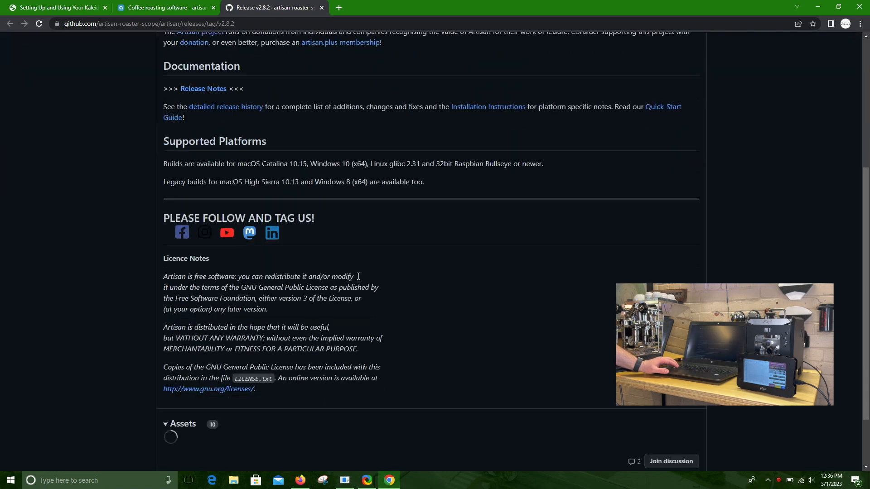
scroll("down", 3)
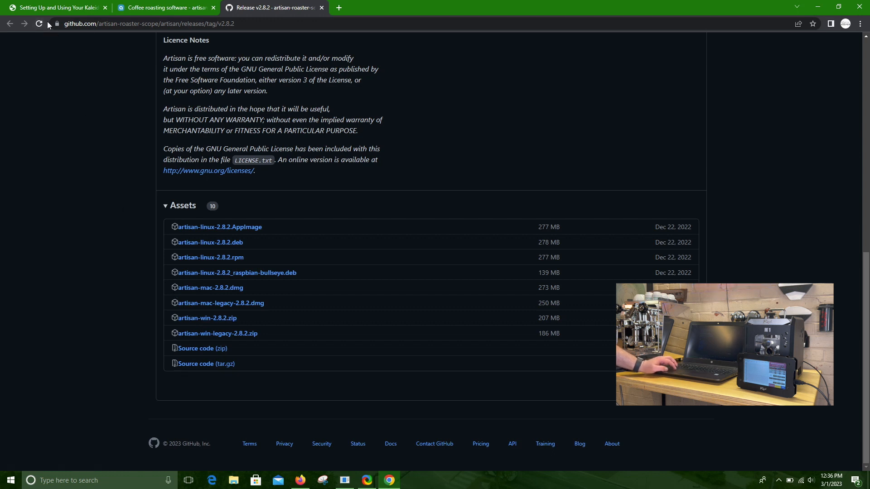
left_click(55, 7)
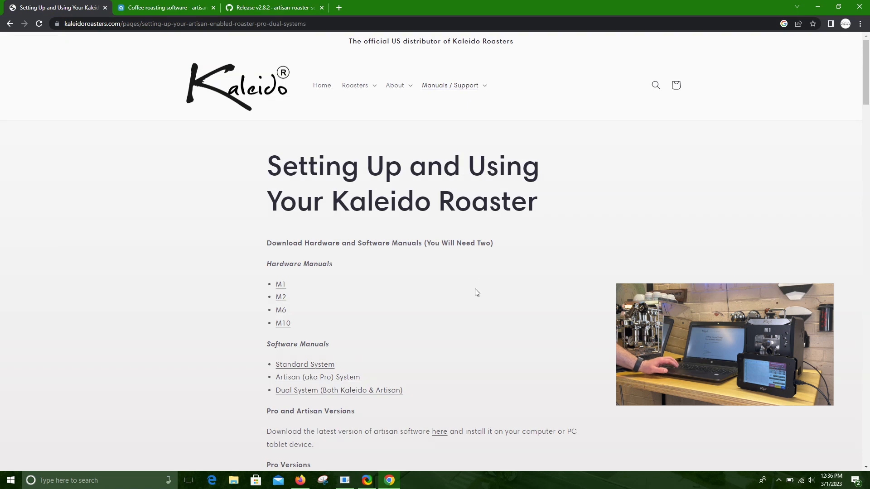
- Download the M1 Artisan setting file from the Kaleido page's Dual Systems section
scroll("down", 3)
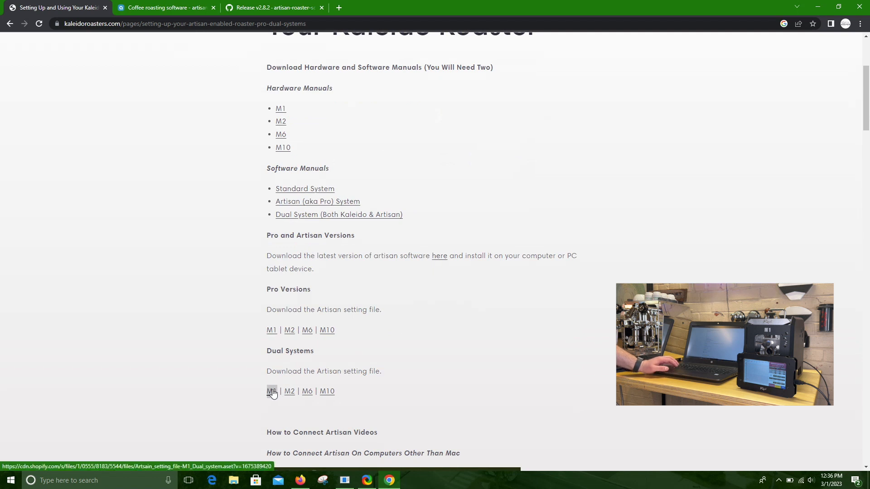
left_click(272, 391)
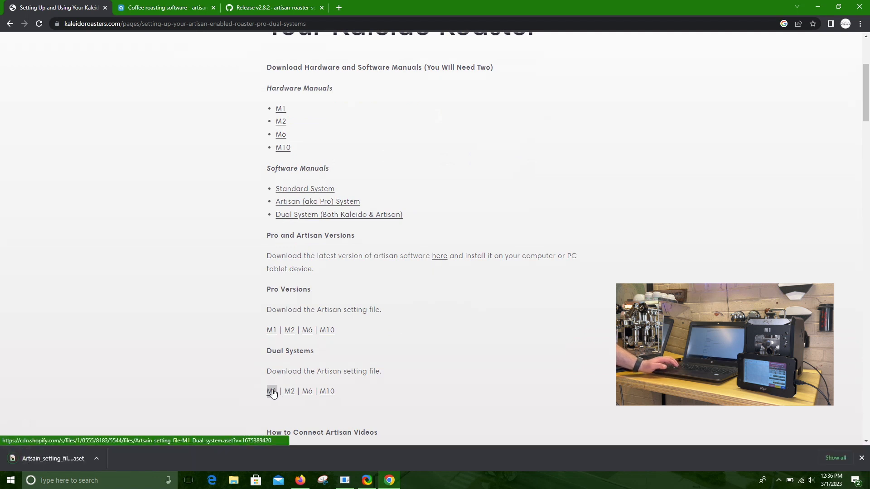
left_click(271, 391)
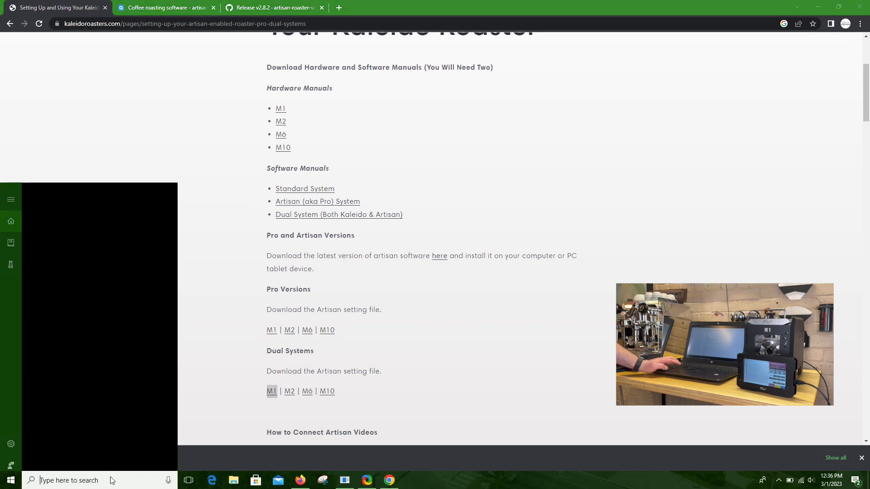
- Remove the old KALEIDO_M1 pairing under Settings > Devices
left_click(8, 479)
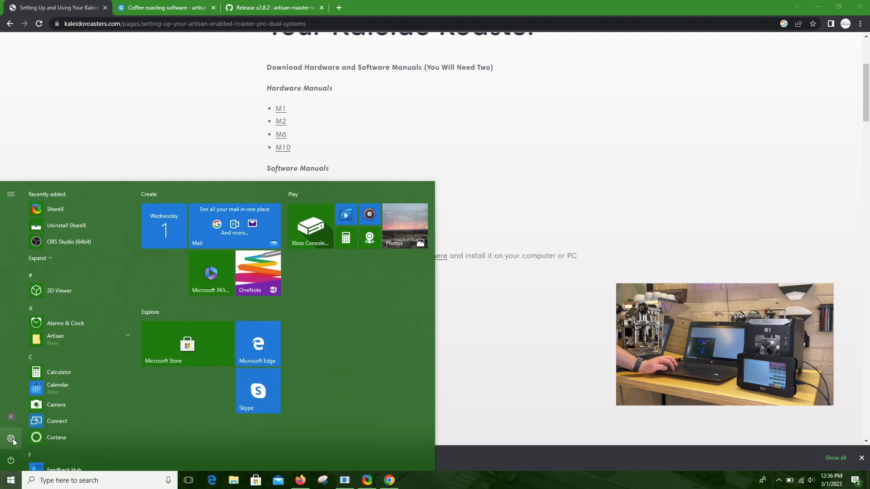
mouse_move(9, 439)
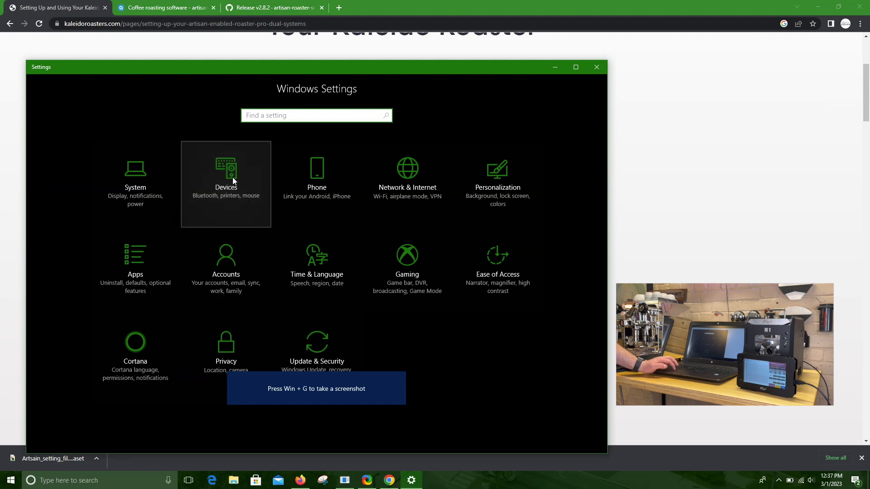
left_click(226, 172)
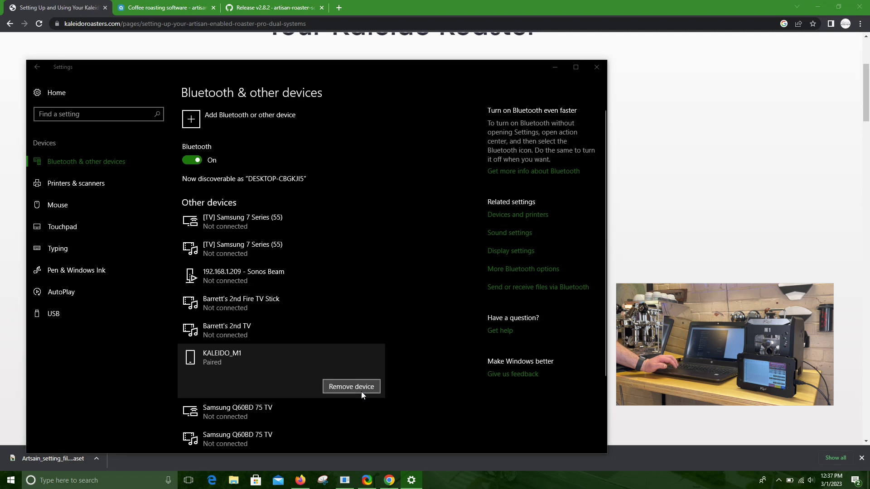
left_click(351, 386)
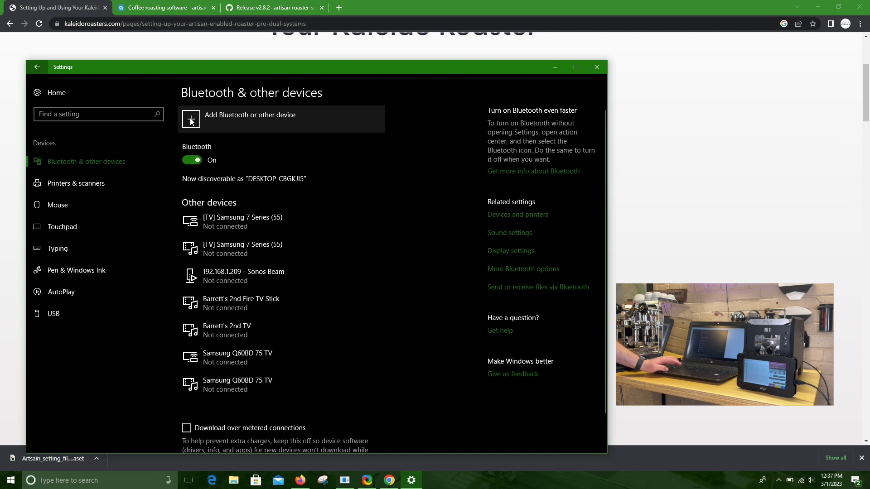
- Pair KALEIDO_M1 over Bluetooth, confirming the matching PIN
left_click(249, 115)
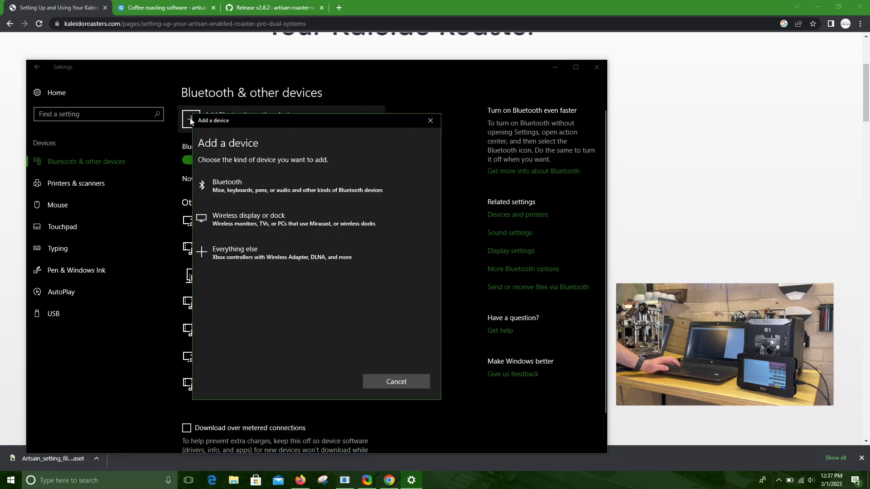
mouse_move(250, 186)
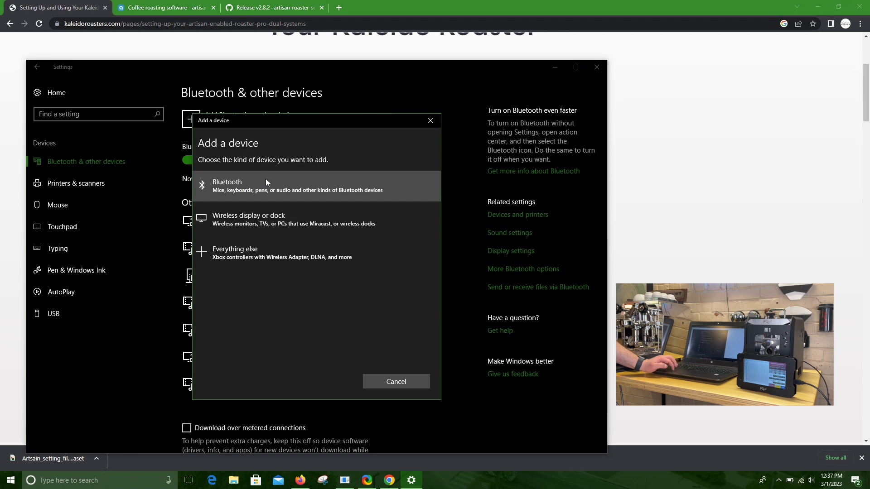
left_click(227, 186)
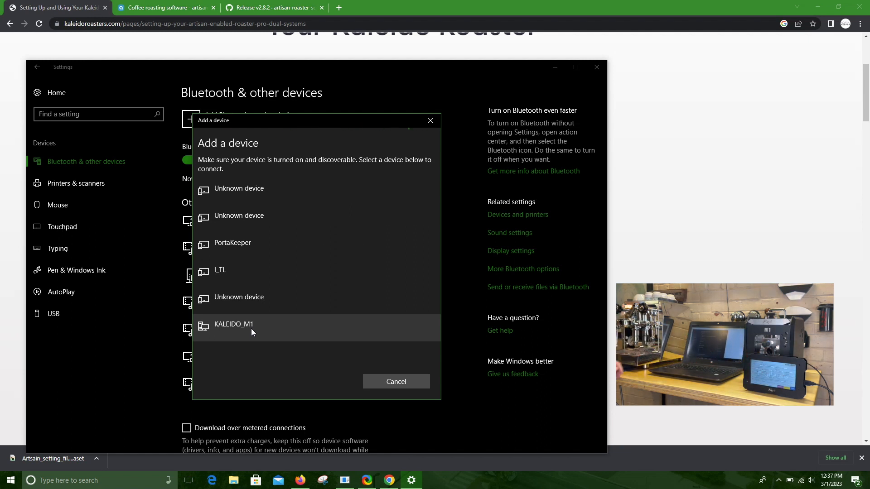
left_click(234, 324)
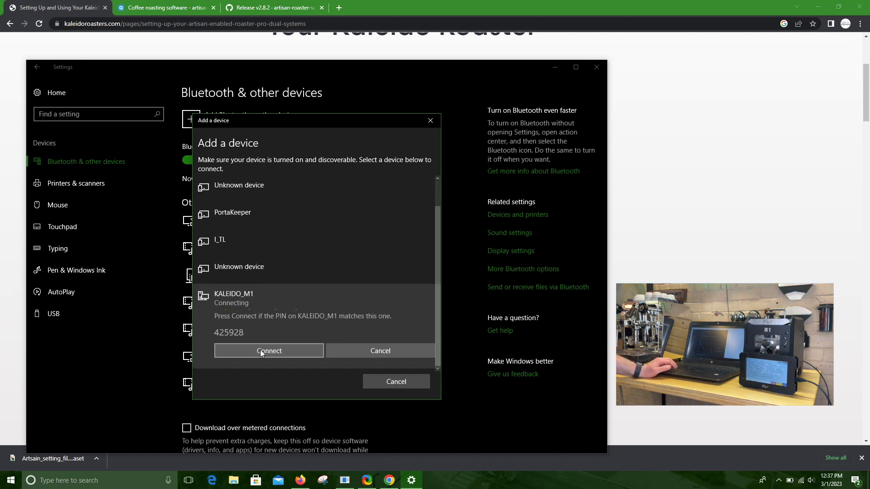
left_click(269, 350)
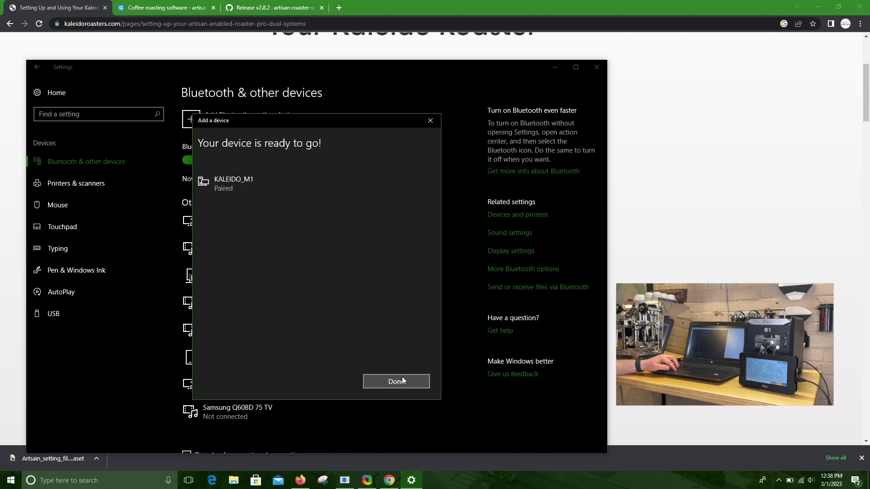
left_click(396, 381)
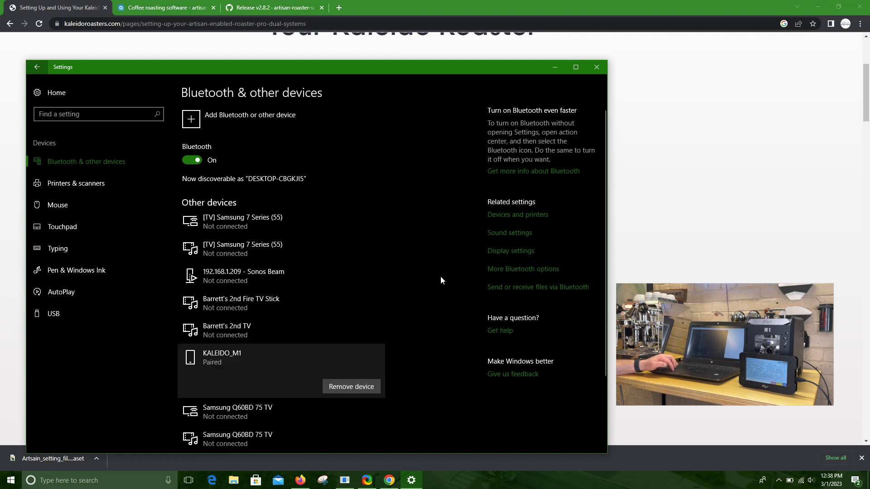
mouse_move(499, 276)
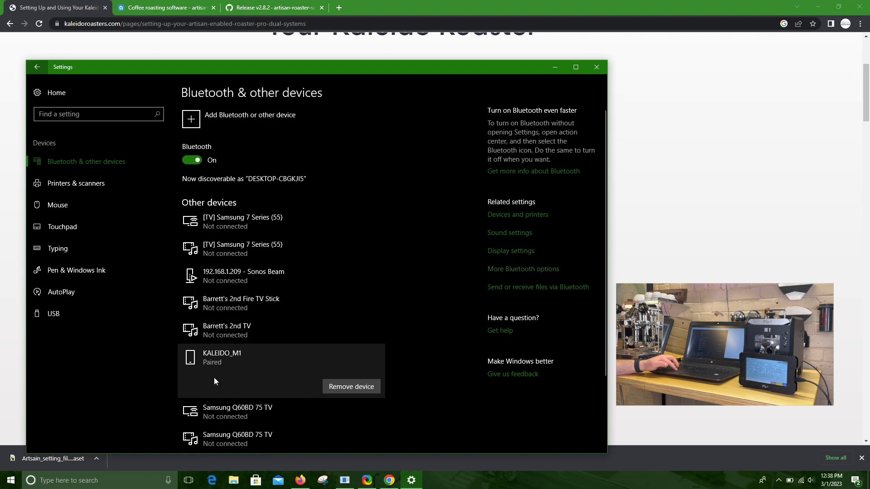
mouse_move(523, 270)
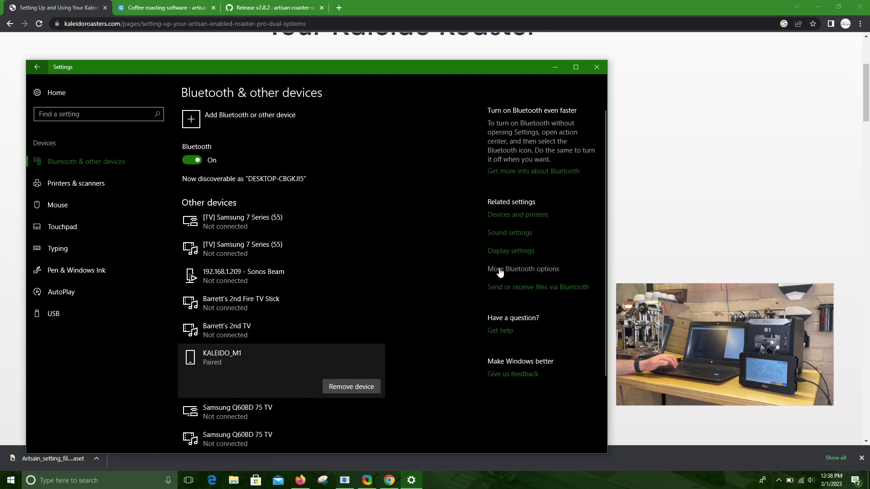
left_click(523, 269)
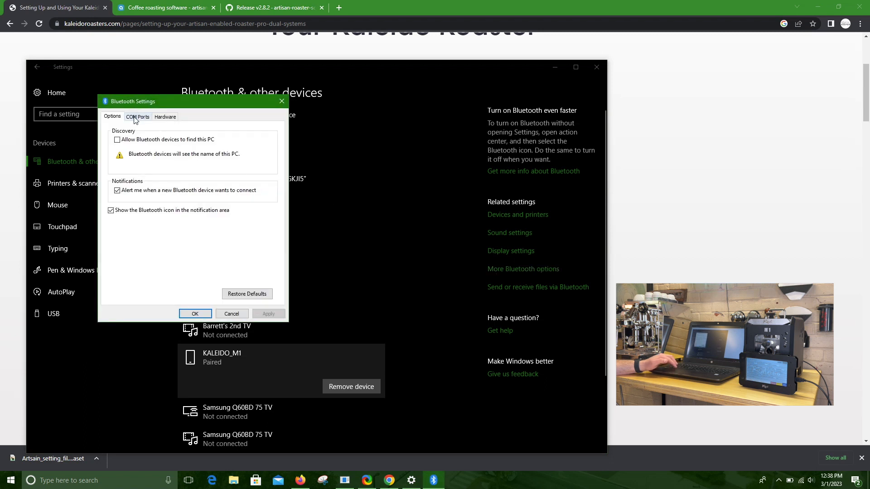
left_click(136, 117)
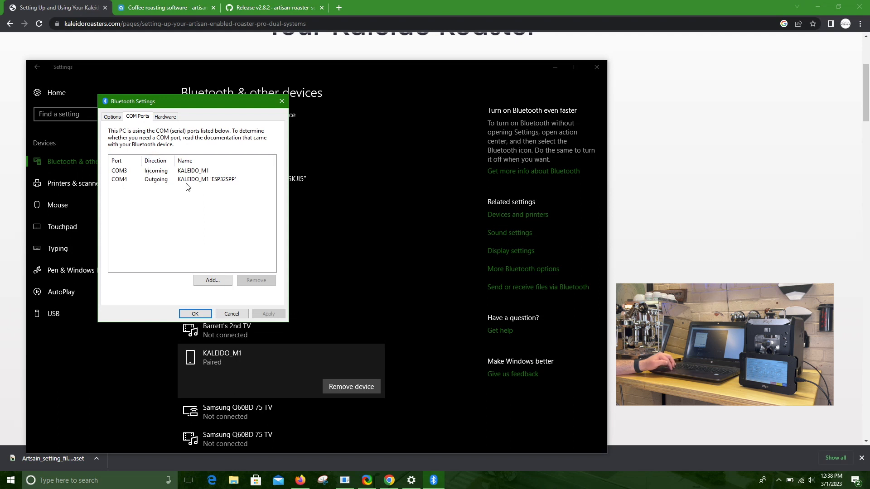
mouse_move(117, 186)
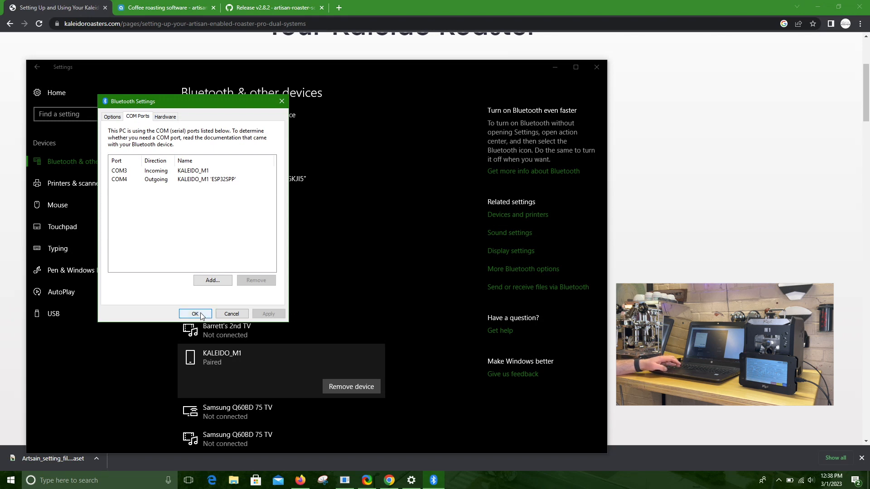
left_click(195, 314)
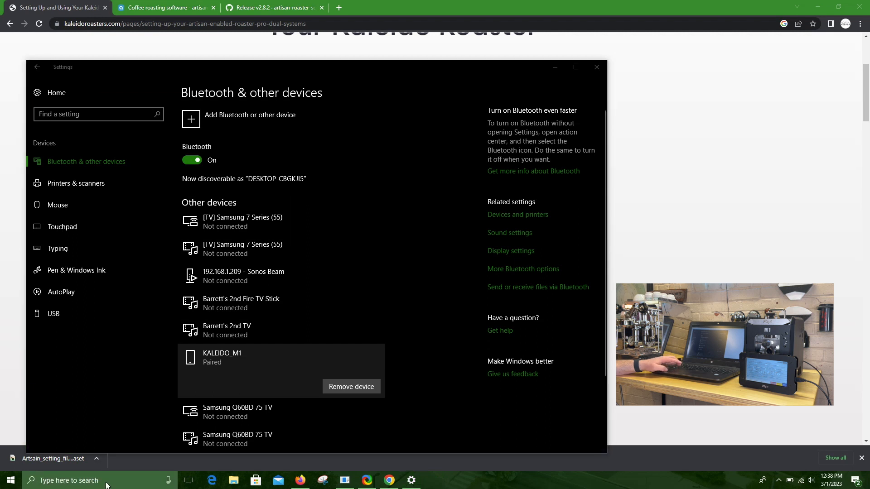
- Search for and launch Artisan 2.8.2, showing the empty Roaster Scope
type("a")
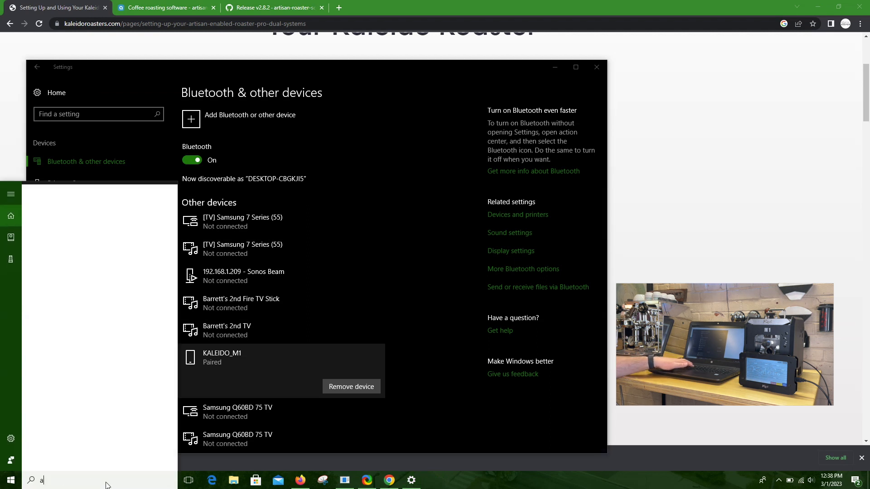
type("rtis")
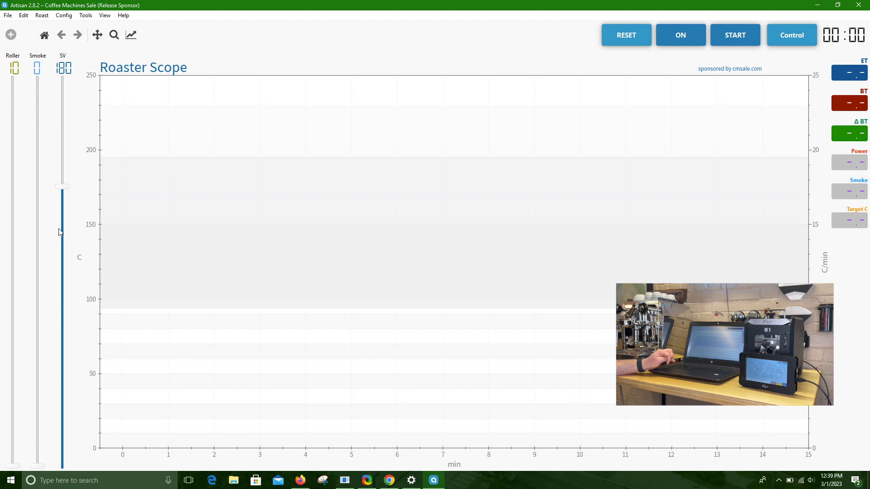
mouse_move(43, 113)
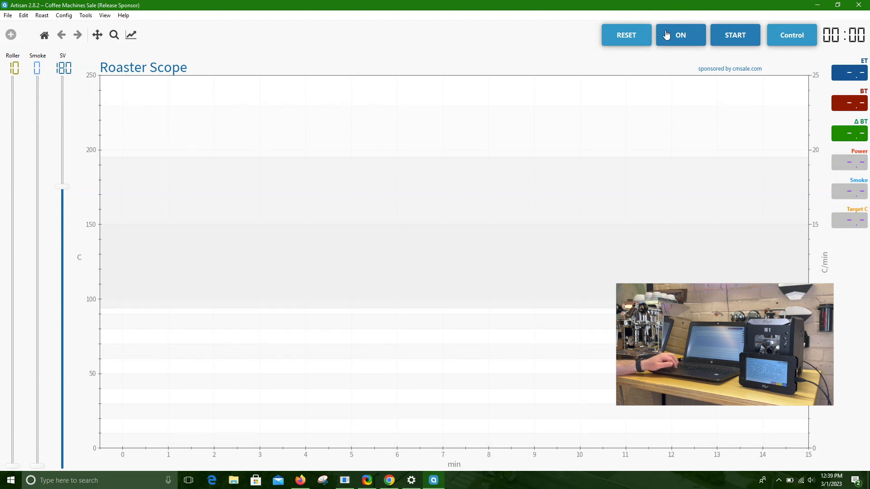
mouse_move(574, 24)
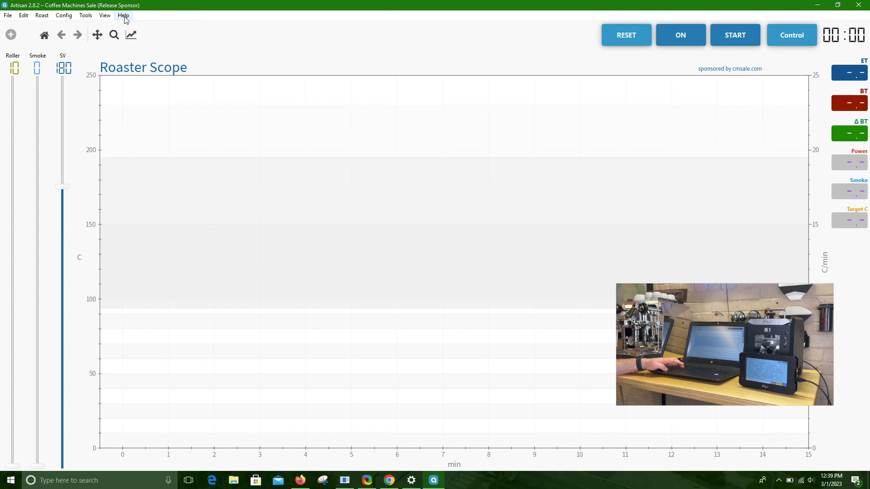
- Load 'Artsain_setting_file-M1_Dual_system (2)' from Downloads via Help > Load Settings
left_click(123, 15)
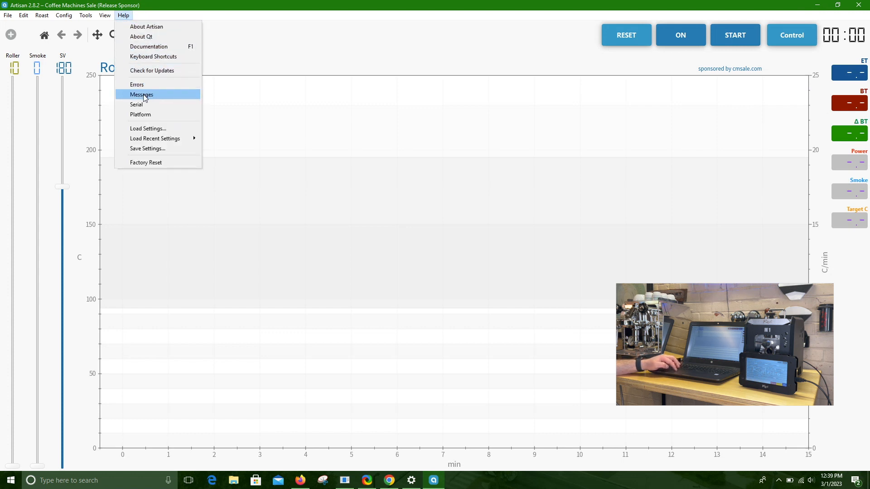
mouse_move(147, 129)
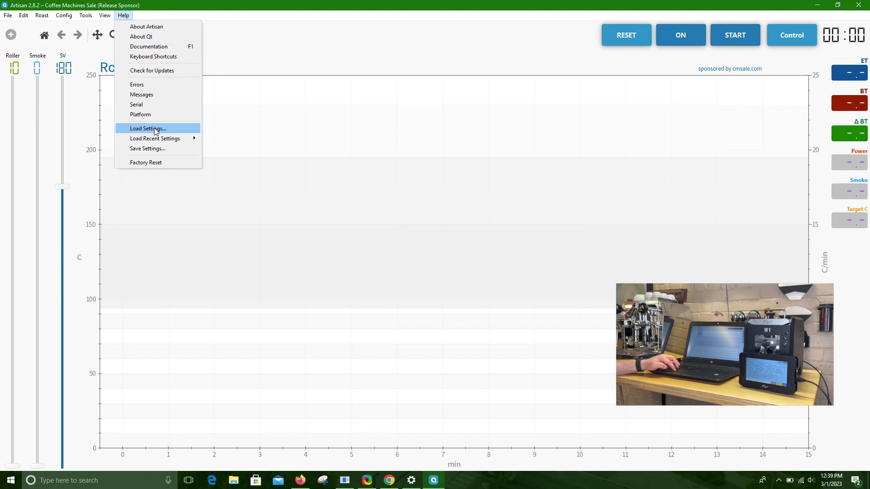
left_click(146, 128)
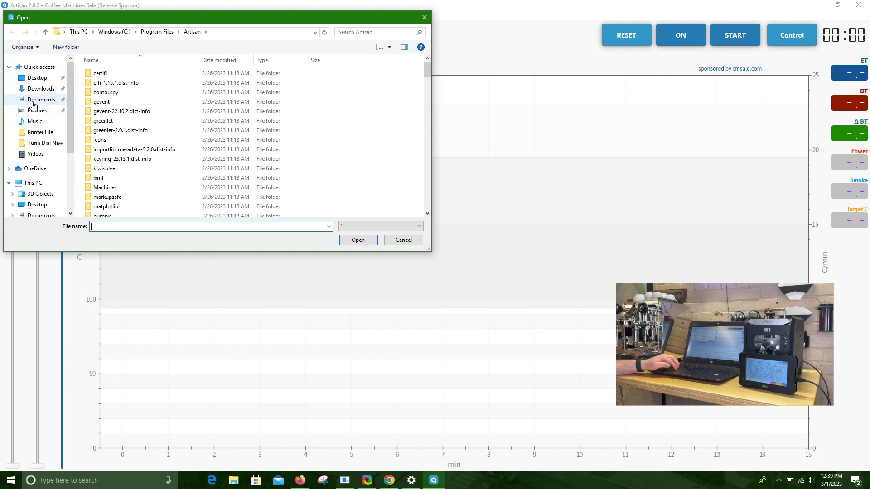
left_click(41, 89)
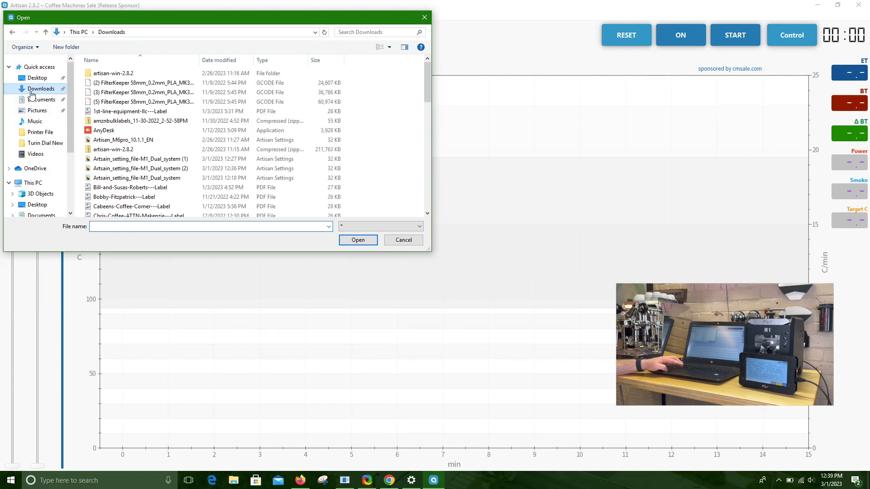
left_click(141, 168)
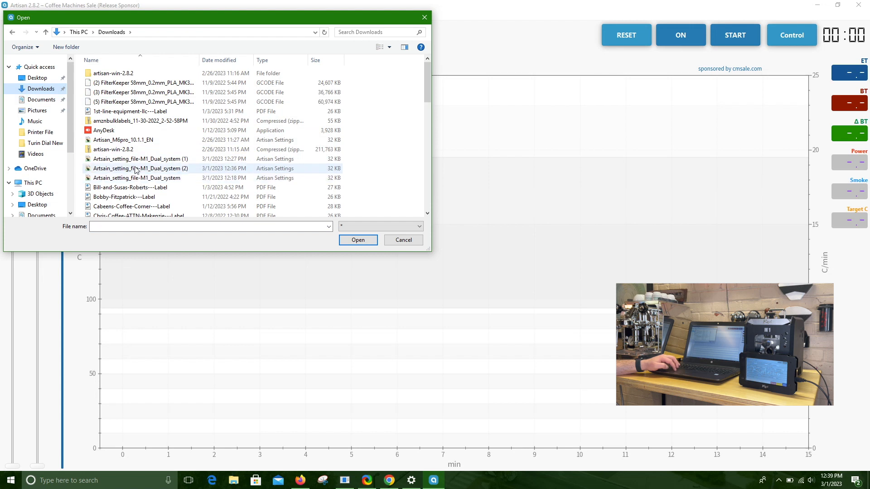
left_click(141, 168)
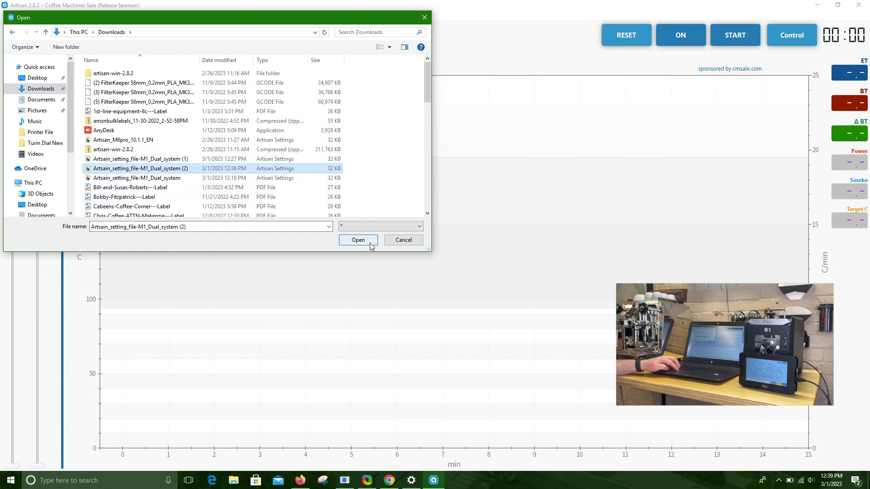
left_click(358, 240)
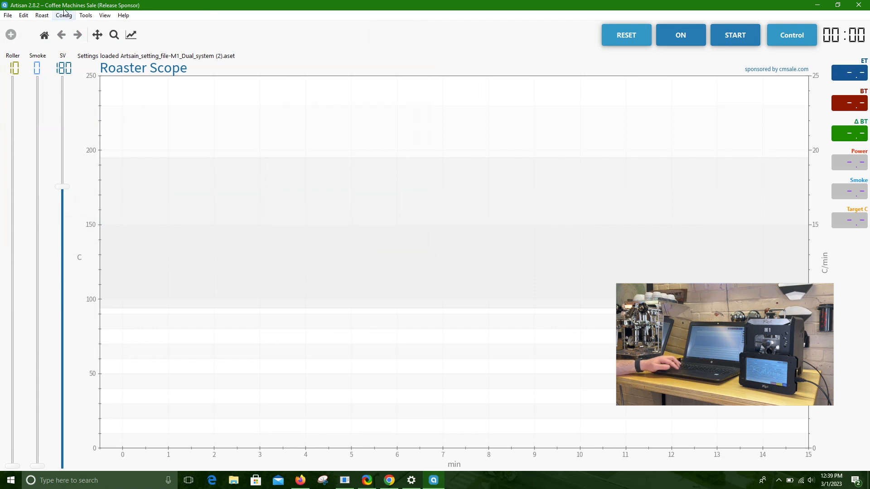
- Select COM4 as the ET/BT comm port in Artisan's Ports Configuration
left_click(63, 15)
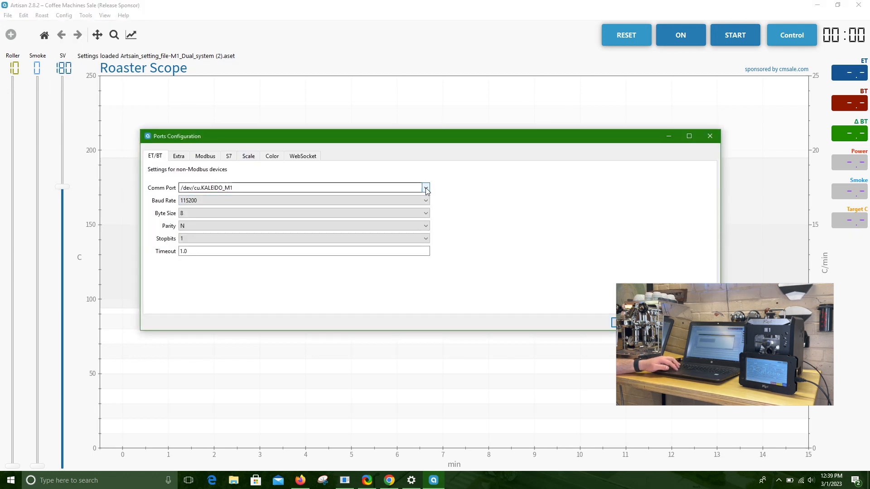
left_click(425, 188)
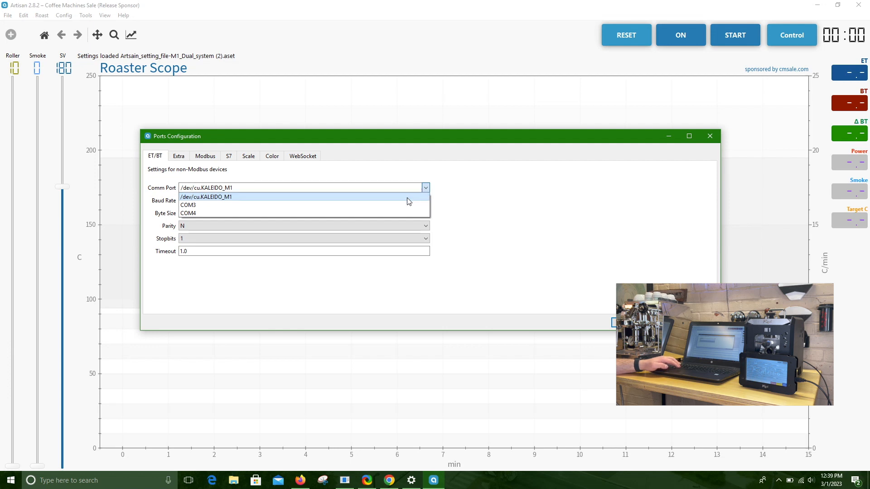
left_click(188, 213)
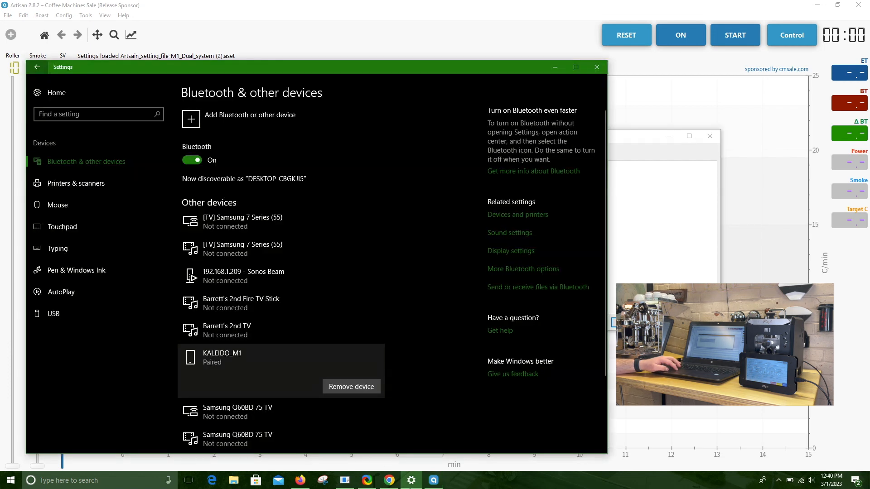
mouse_move(501, 263)
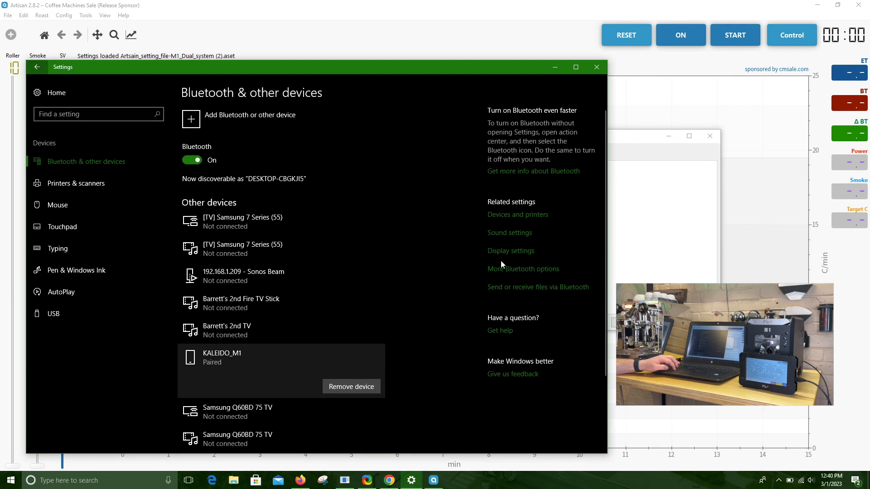
- Verify in More Bluetooth options' COM Ports tab that COM4 is KALEIDO_M1's outgoing port
left_click(522, 270)
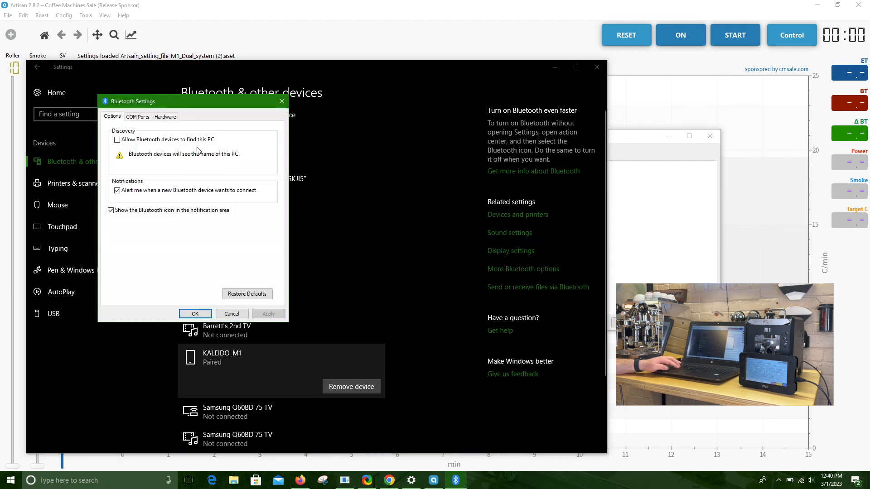
left_click(137, 116)
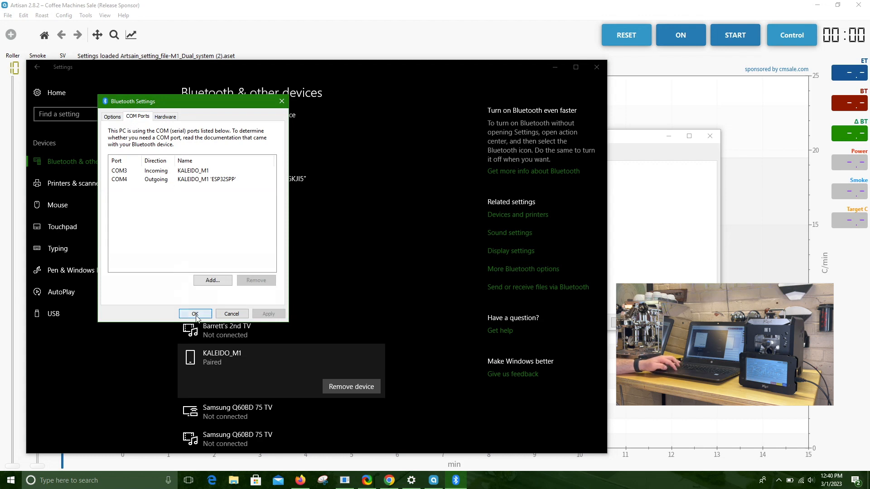
left_click(195, 313)
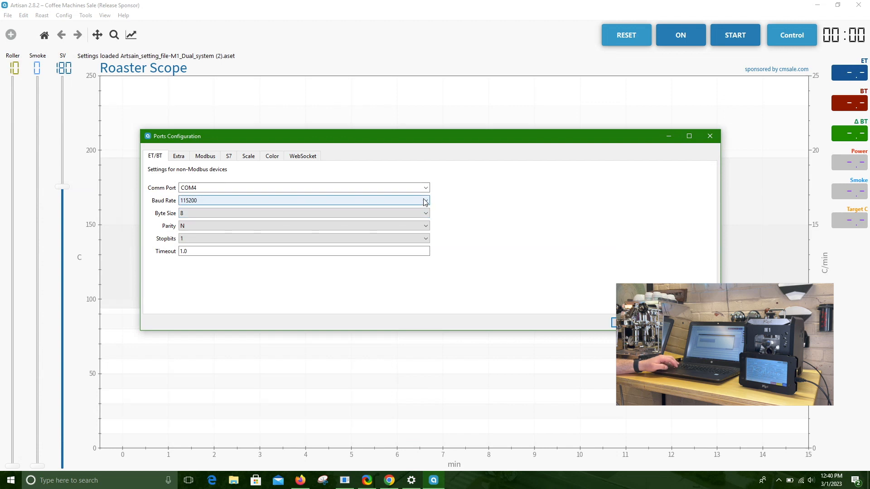
- Set the ET/BT baud rate to 9600 and save the COM4 port settings
left_click(425, 200)
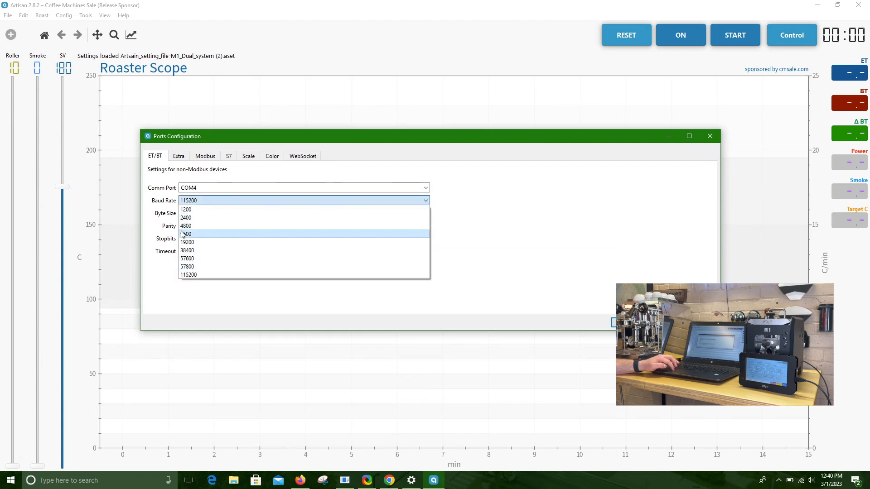
left_click(187, 233)
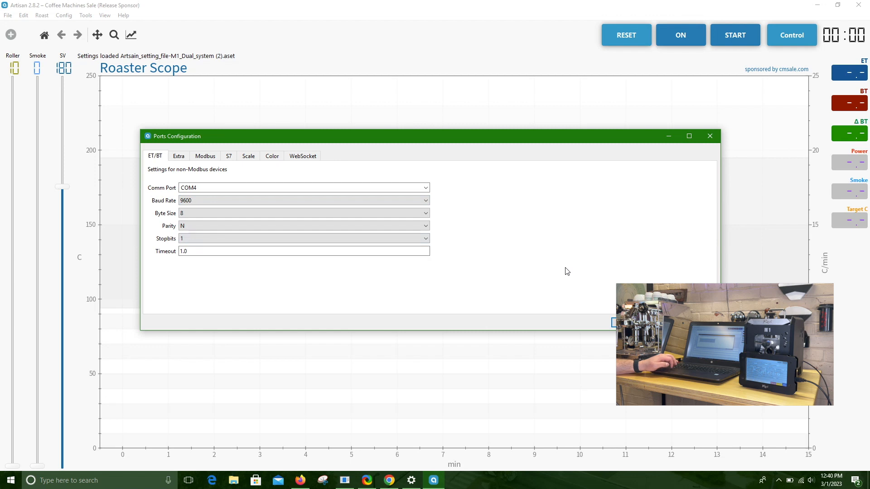
left_click(615, 322)
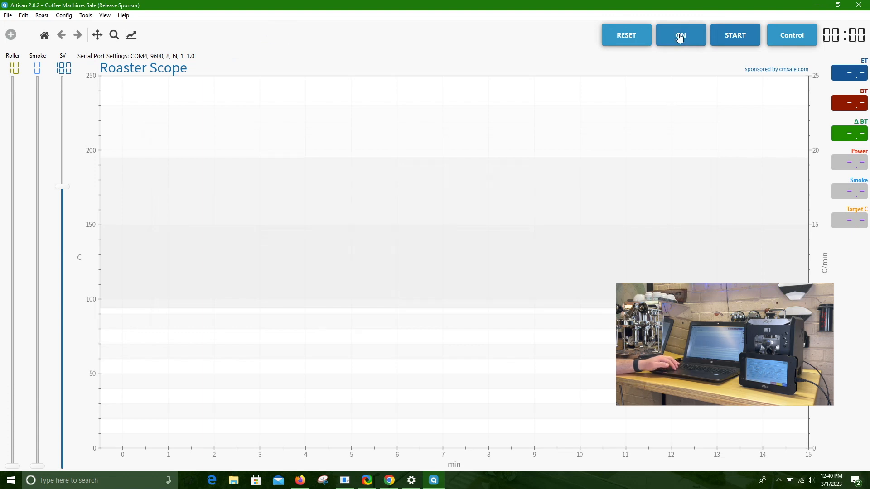
- Clear the scope and start sampling, showing live ET 22.8 and BT 22.5
left_click(625, 35)
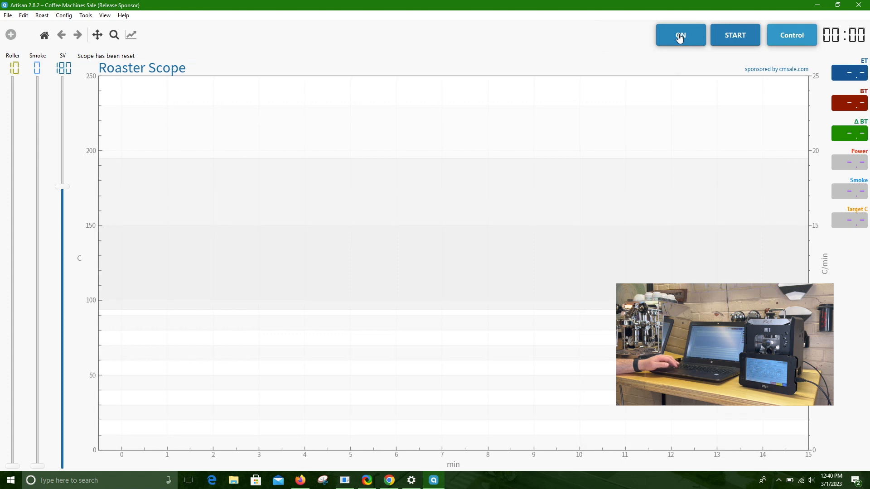
left_click(680, 35)
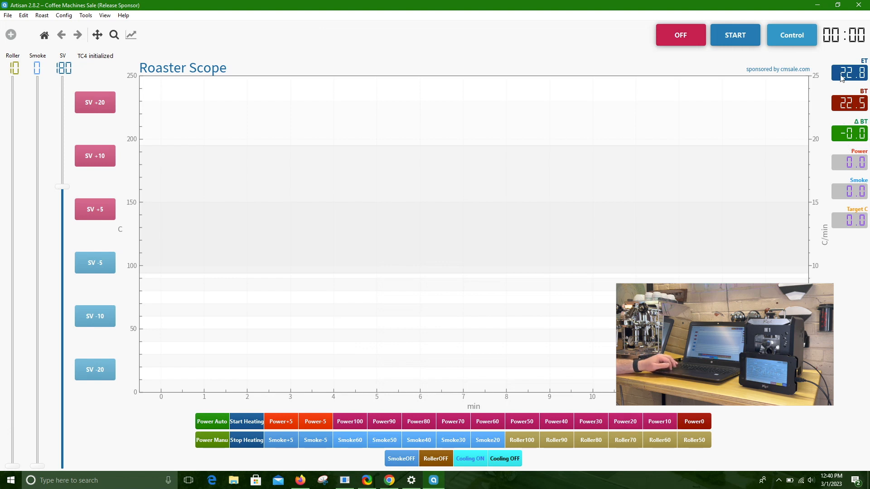
mouse_move(852, 106)
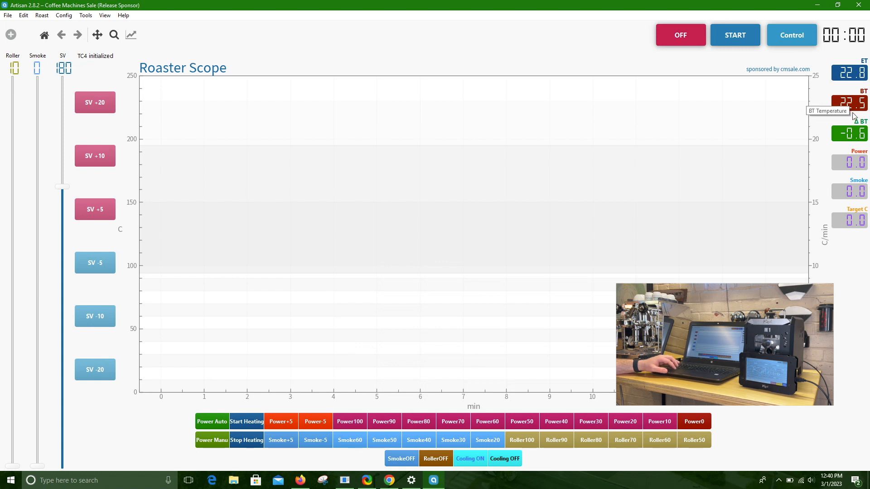
mouse_move(844, 75)
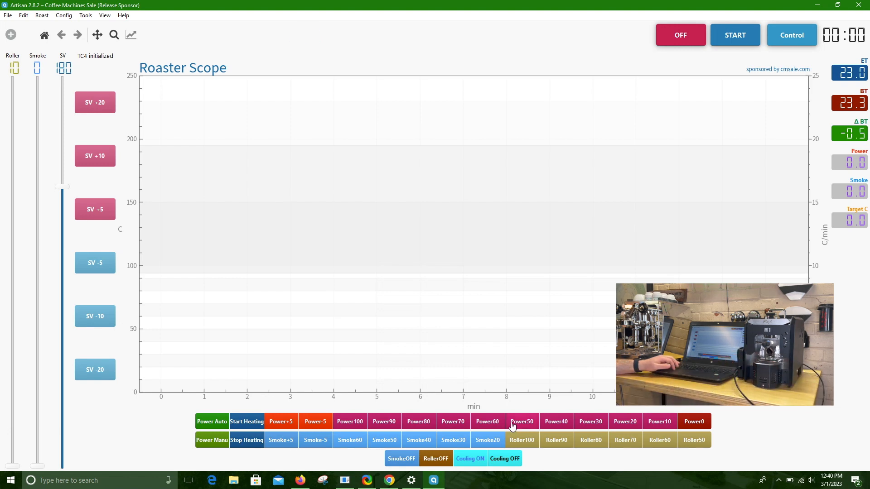
mouse_move(397, 448)
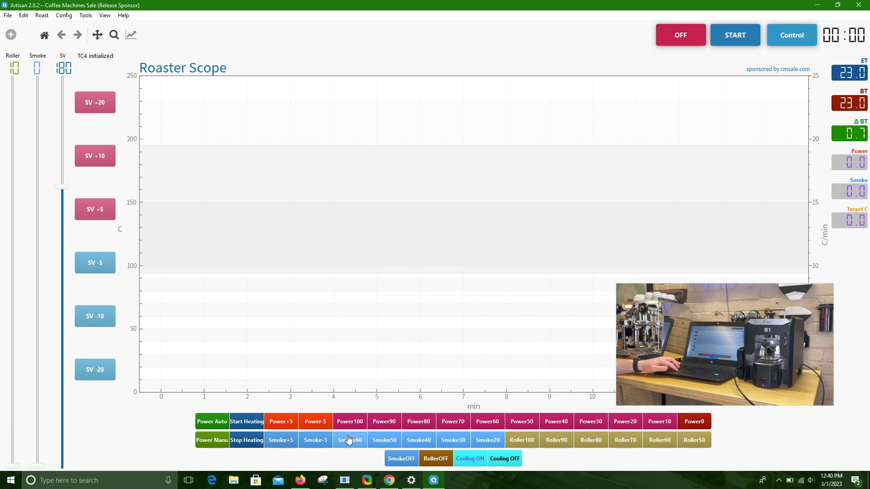
- Set the smoke fan to 60, then 20, and run the drum roller at 100
left_click(349, 440)
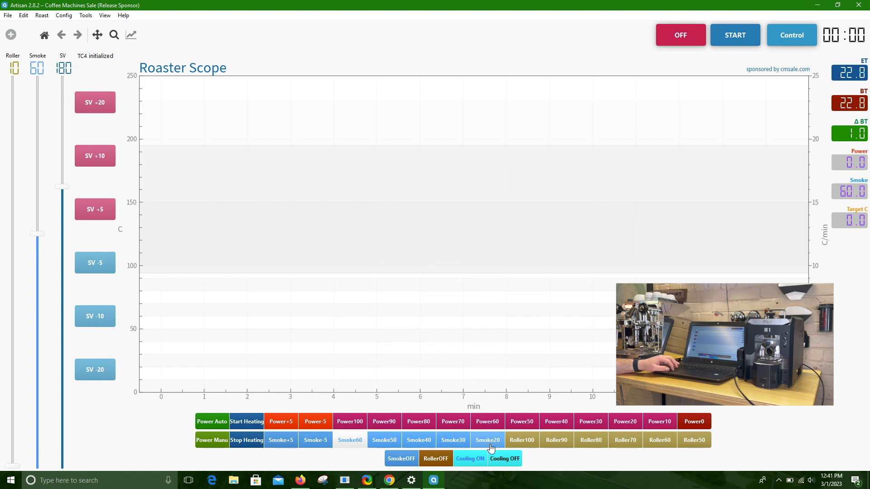
left_click(486, 440)
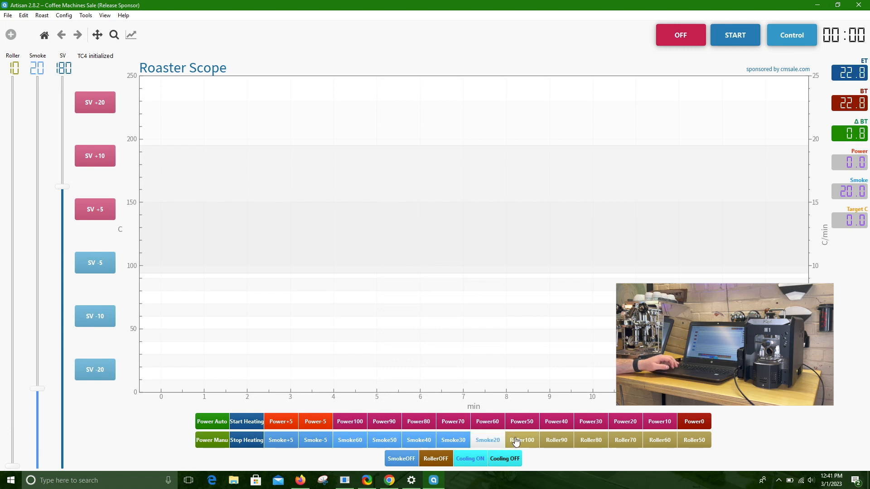
left_click(522, 440)
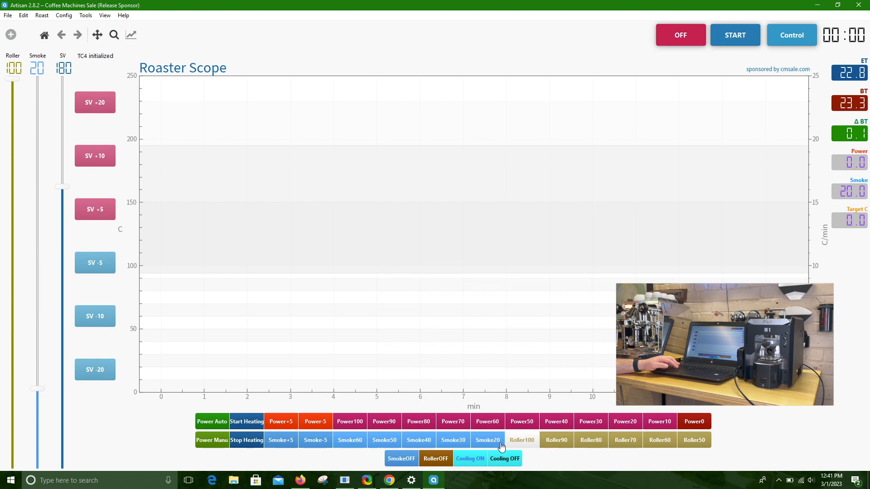
mouse_move(470, 459)
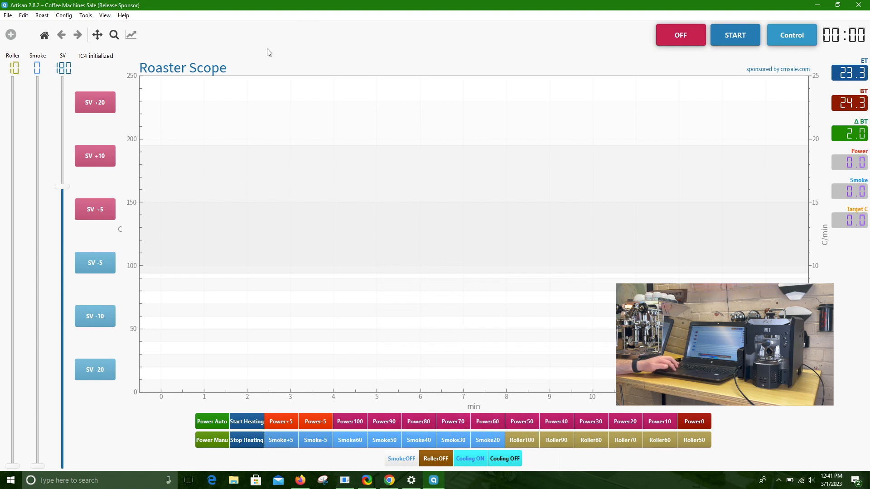
mouse_move(105, 15)
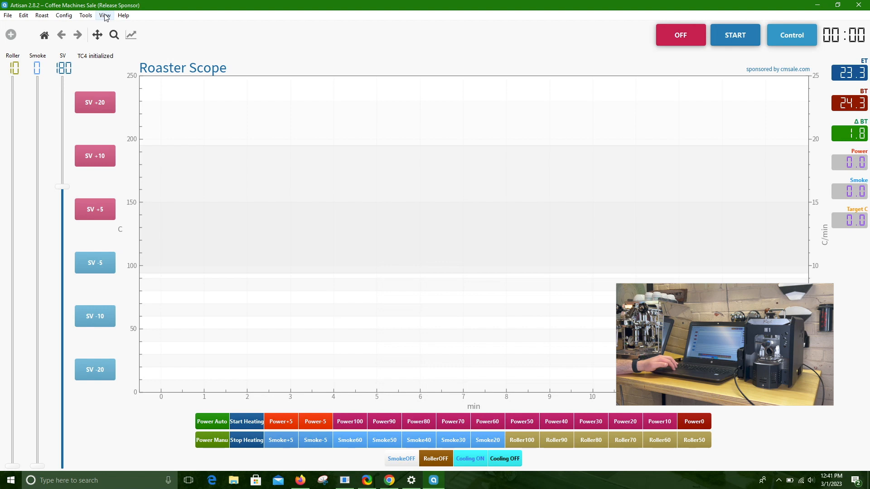
- Load Trial-Espresso-Roast_Brazil from the Desktop as the roaster scope's background curve
left_click(85, 15)
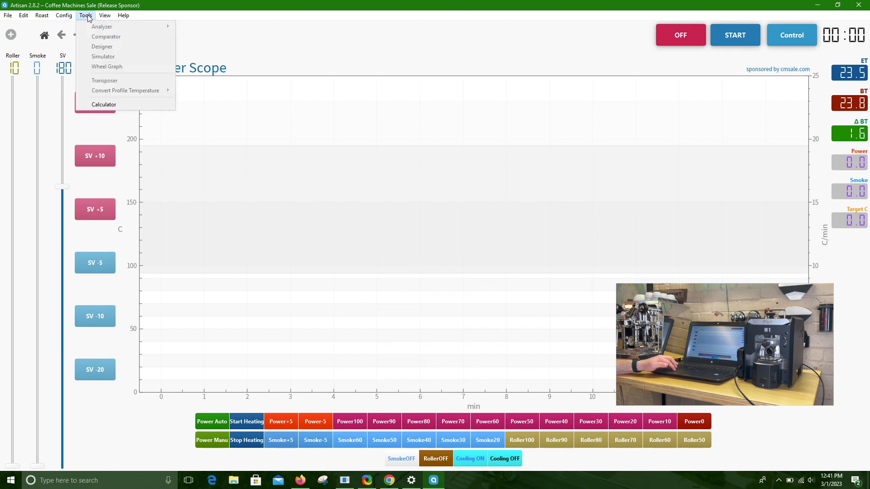
left_click(41, 15)
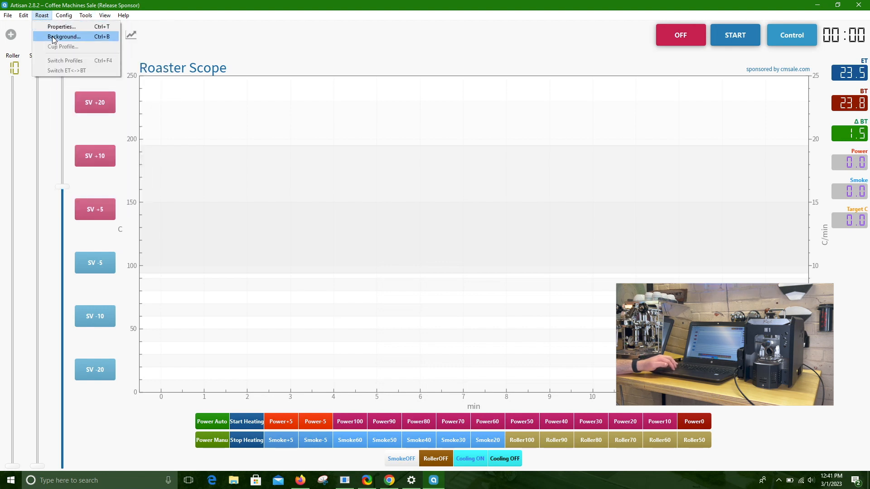
left_click(64, 37)
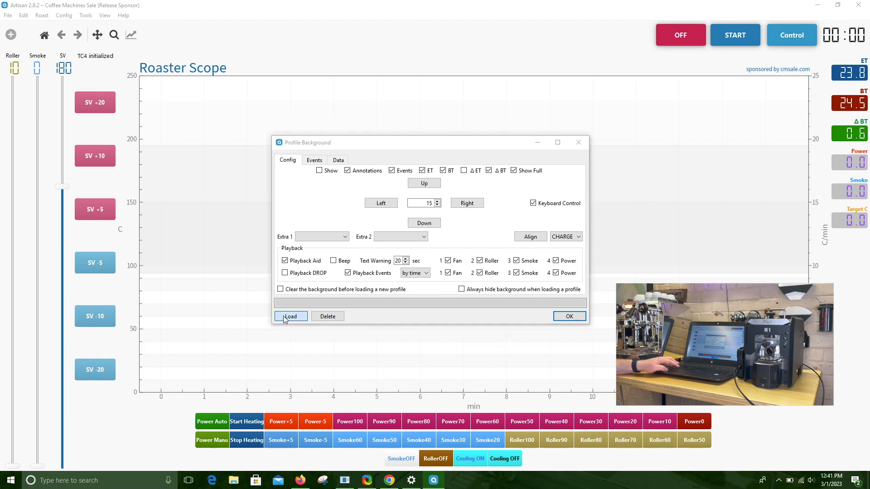
left_click(291, 317)
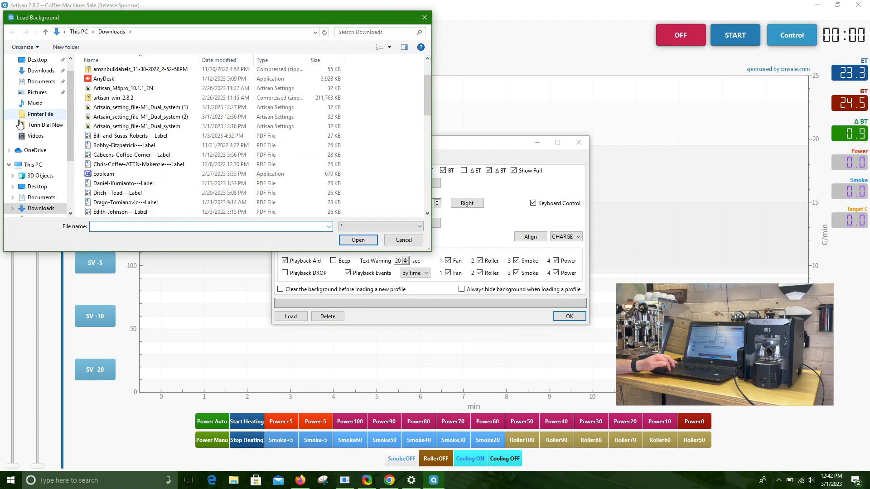
left_click(37, 186)
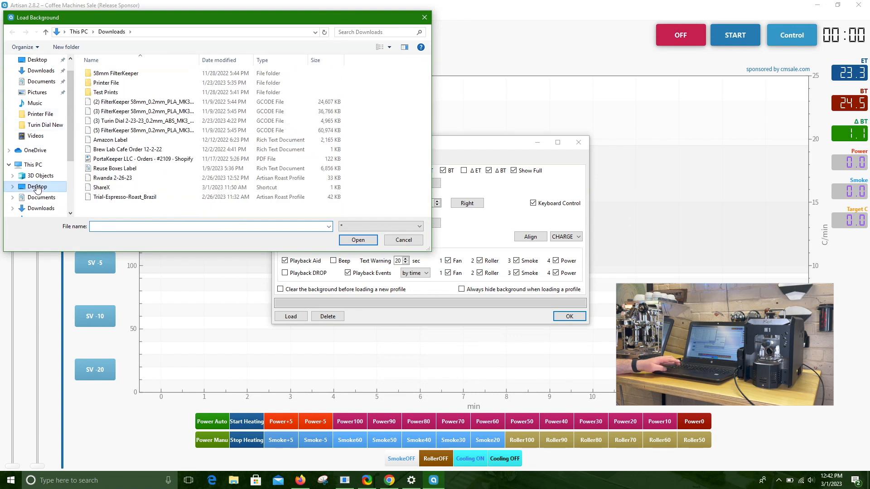
left_click(37, 186)
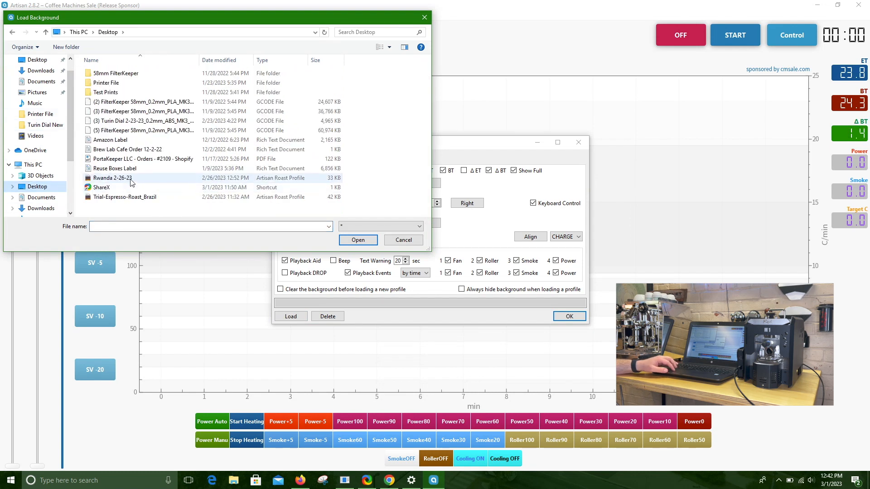
left_click(125, 197)
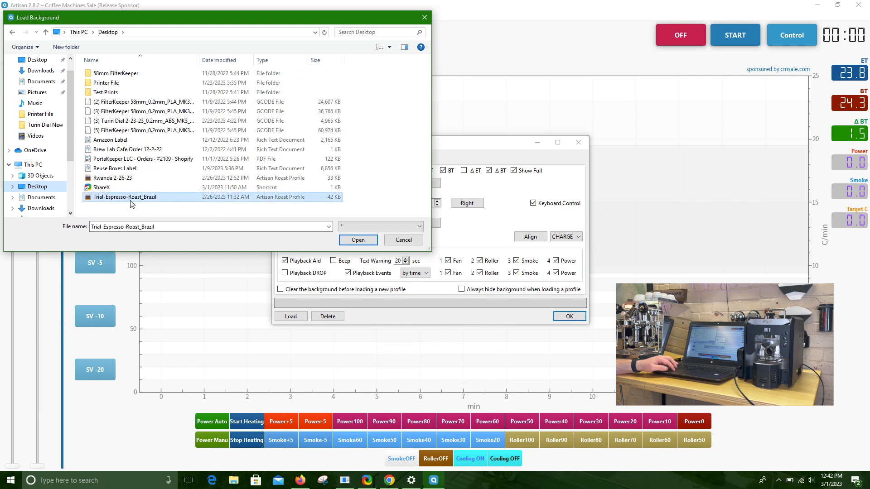
left_click(358, 240)
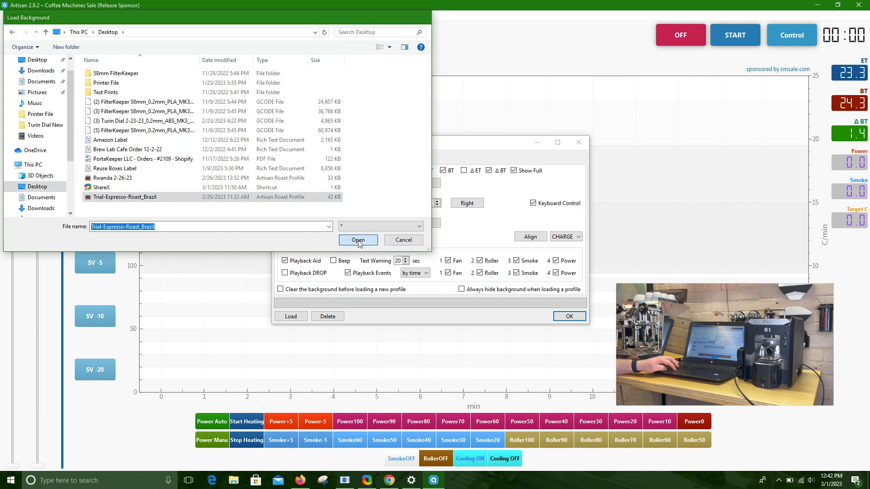
left_click(358, 240)
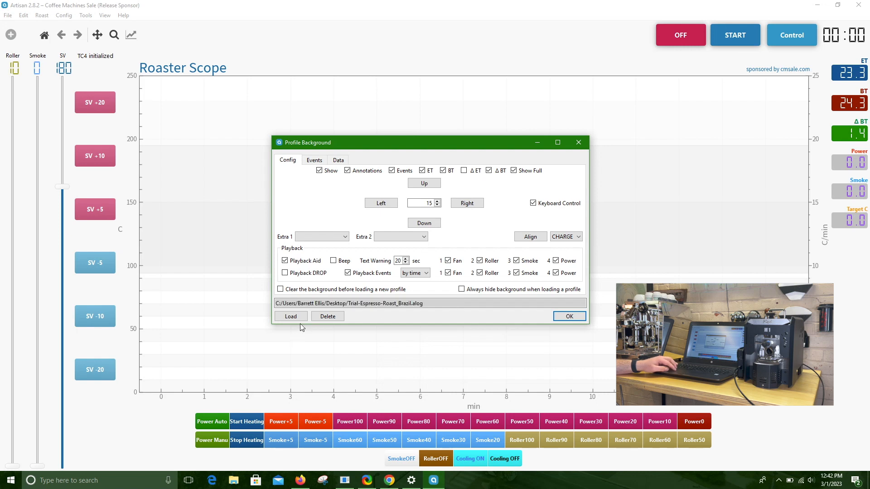
left_click(290, 317)
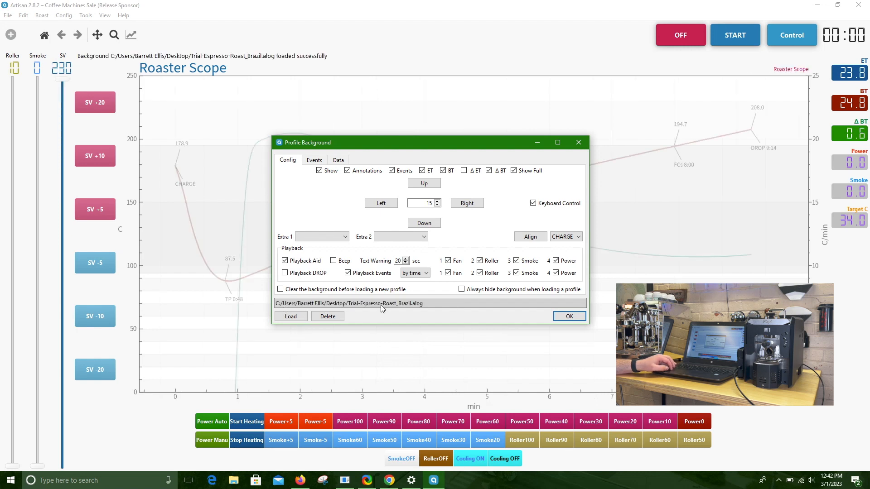
left_click(568, 316)
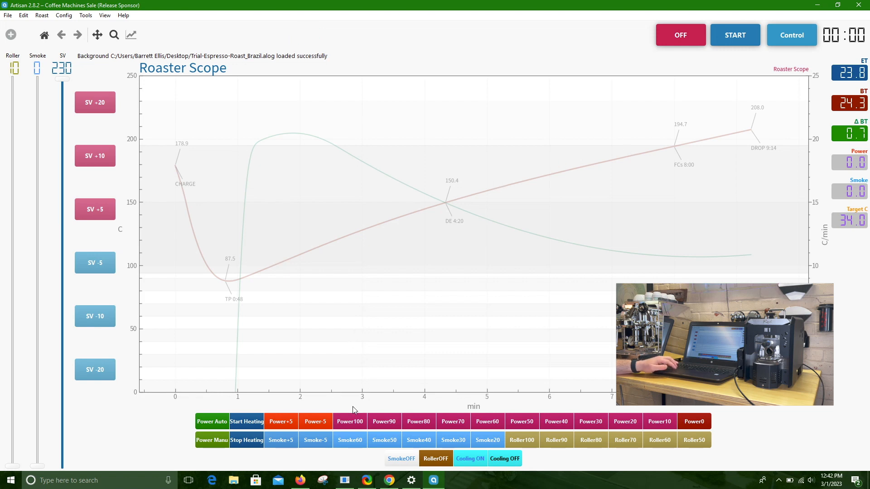
mouse_move(349, 422)
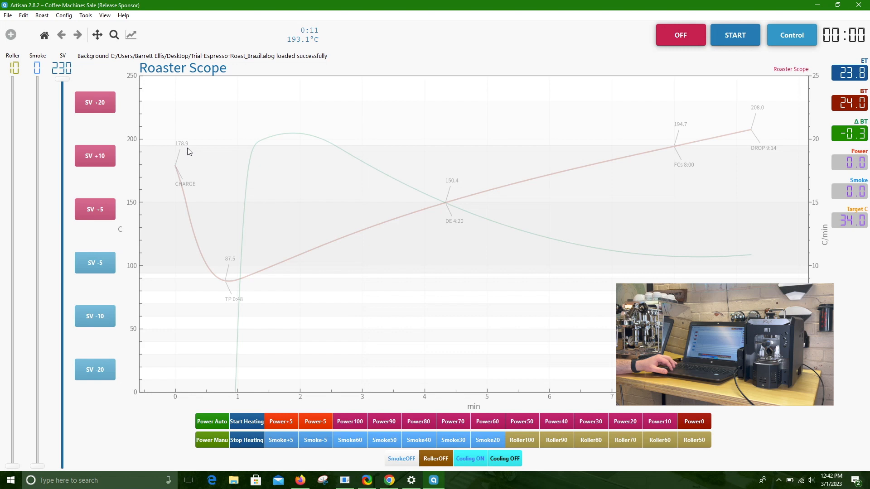
mouse_move(226, 284)
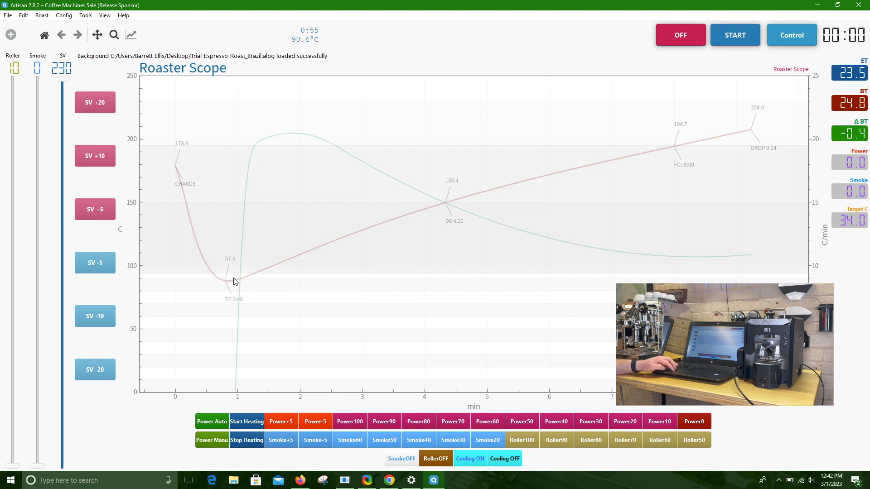
mouse_move(236, 265)
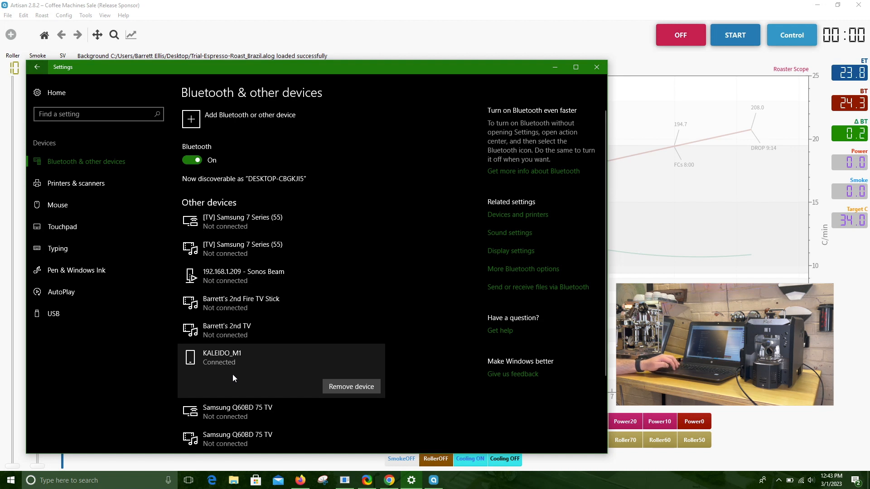
mouse_move(255, 336)
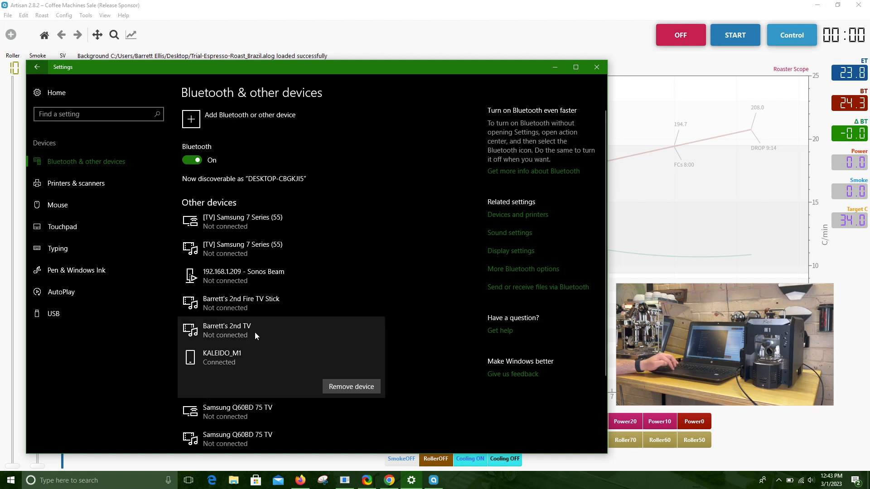
left_click(597, 67)
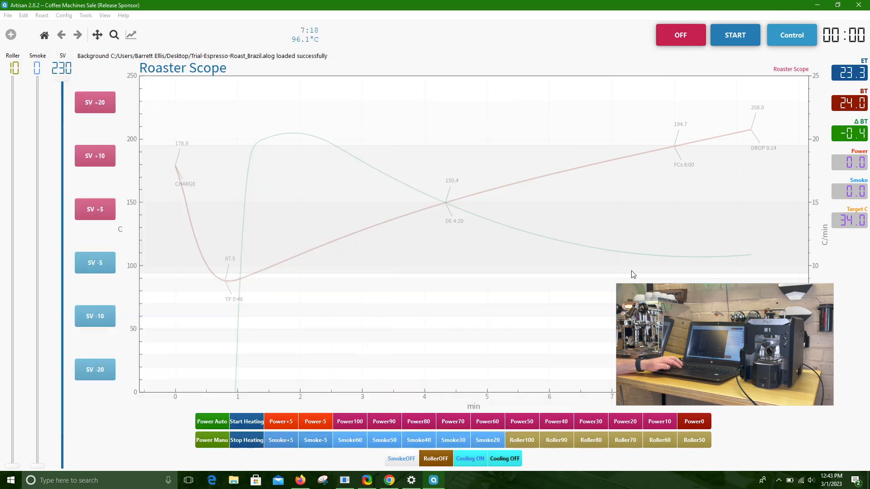
mouse_move(388, 480)
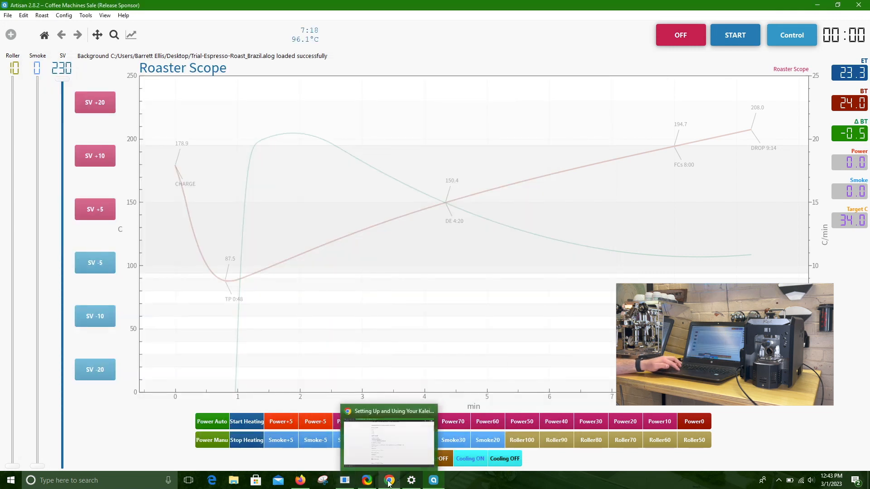
left_click(388, 480)
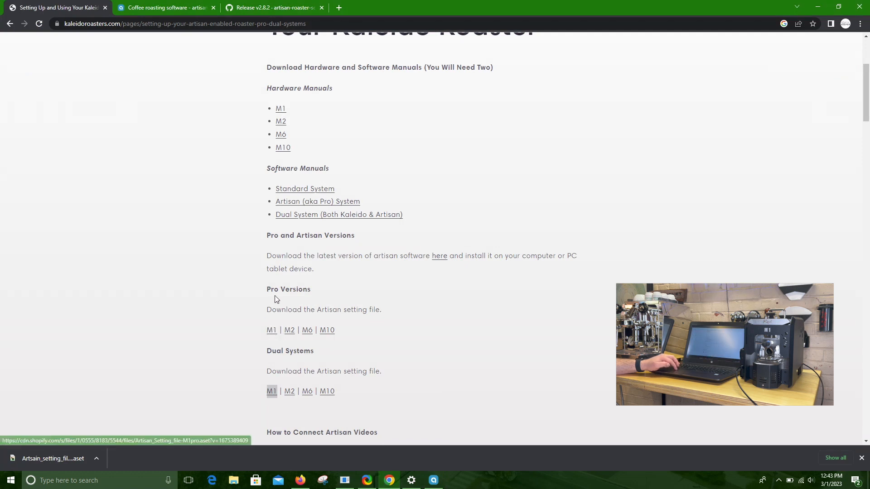
mouse_move(272, 314)
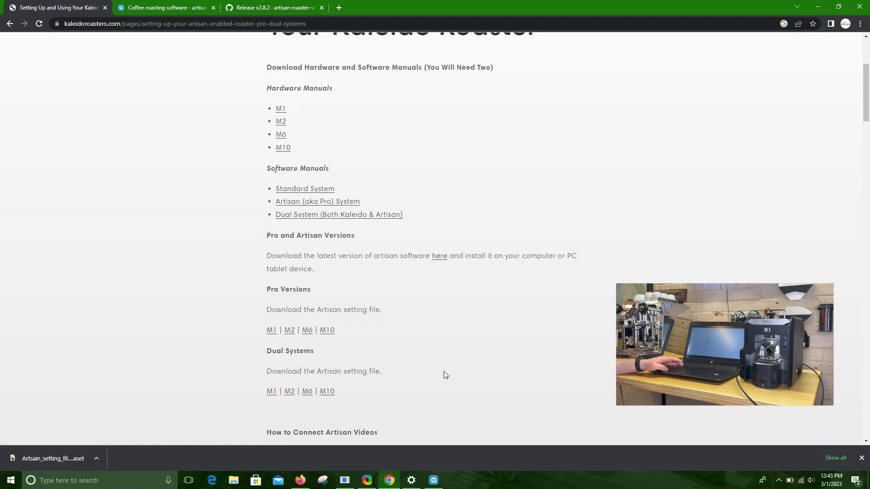
mouse_move(820, 433)
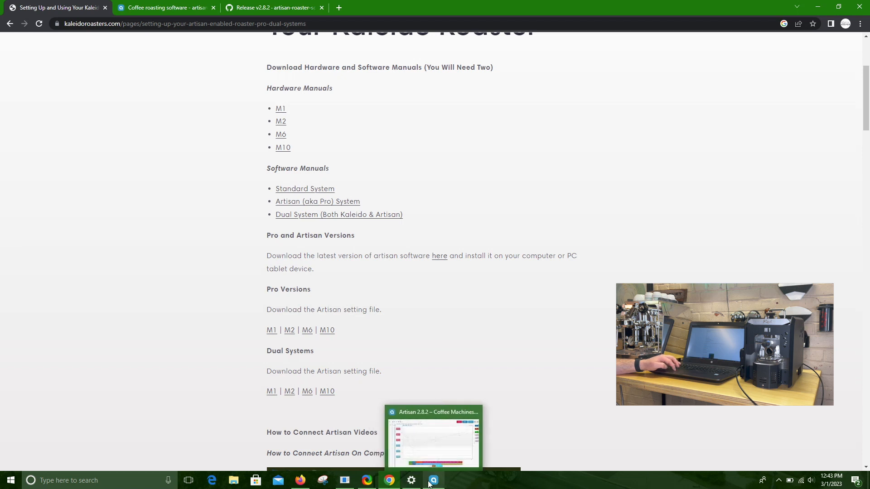
left_click(434, 480)
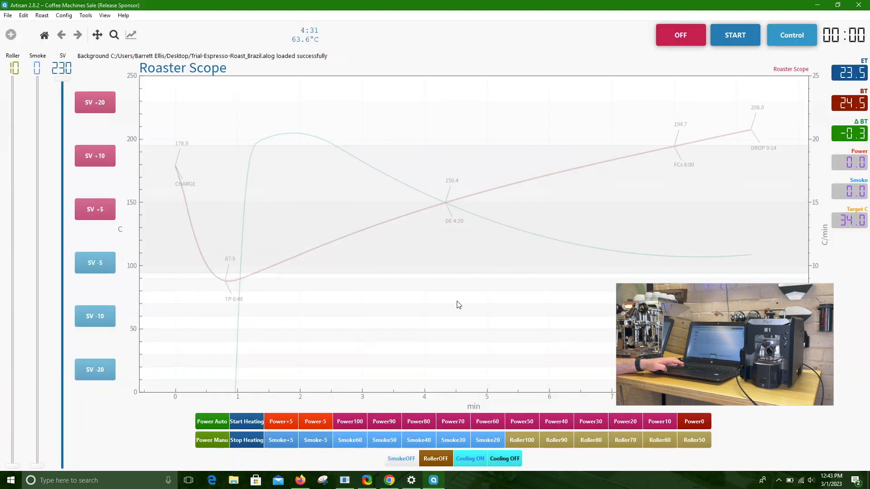